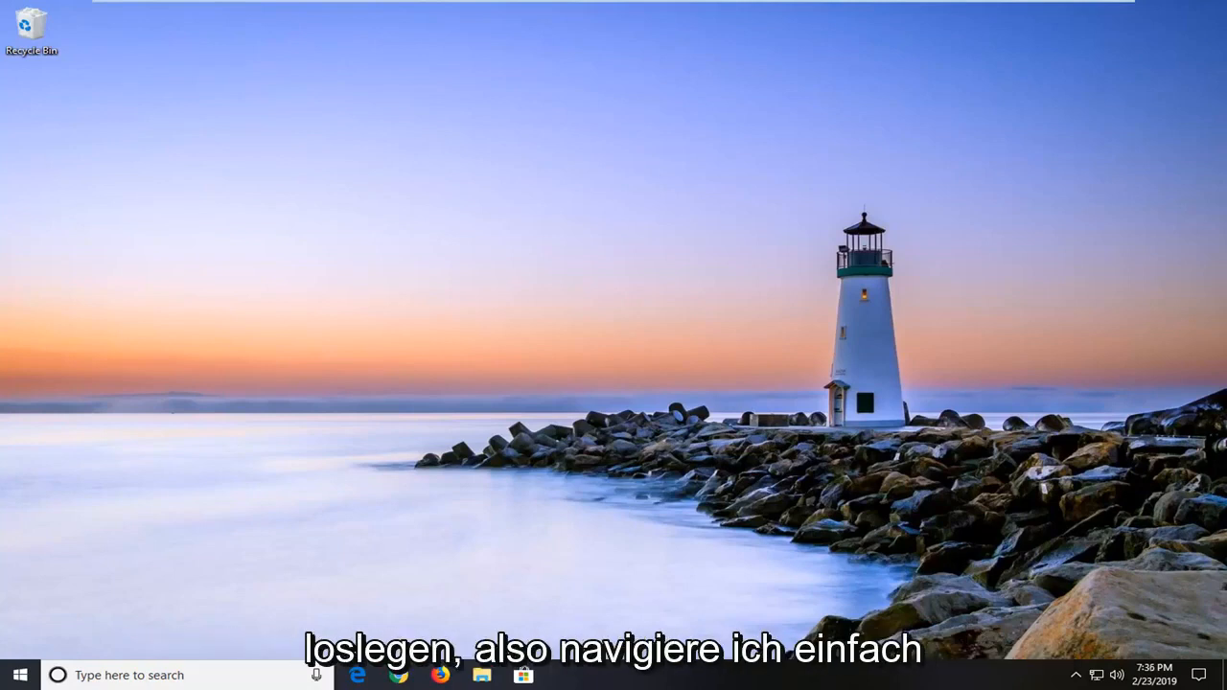
pyautogui.moveTo(671, 582)
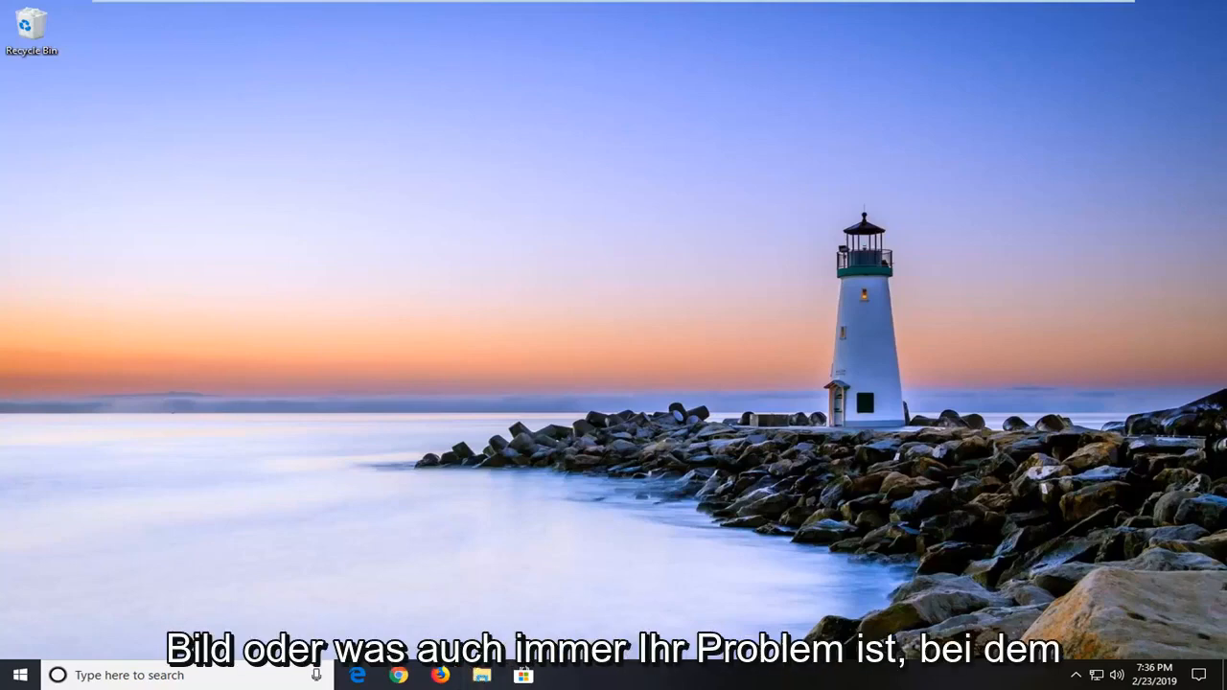
# Launch File Explorer from the taskbar, landing on Quick access.
pyautogui.click(482, 675)
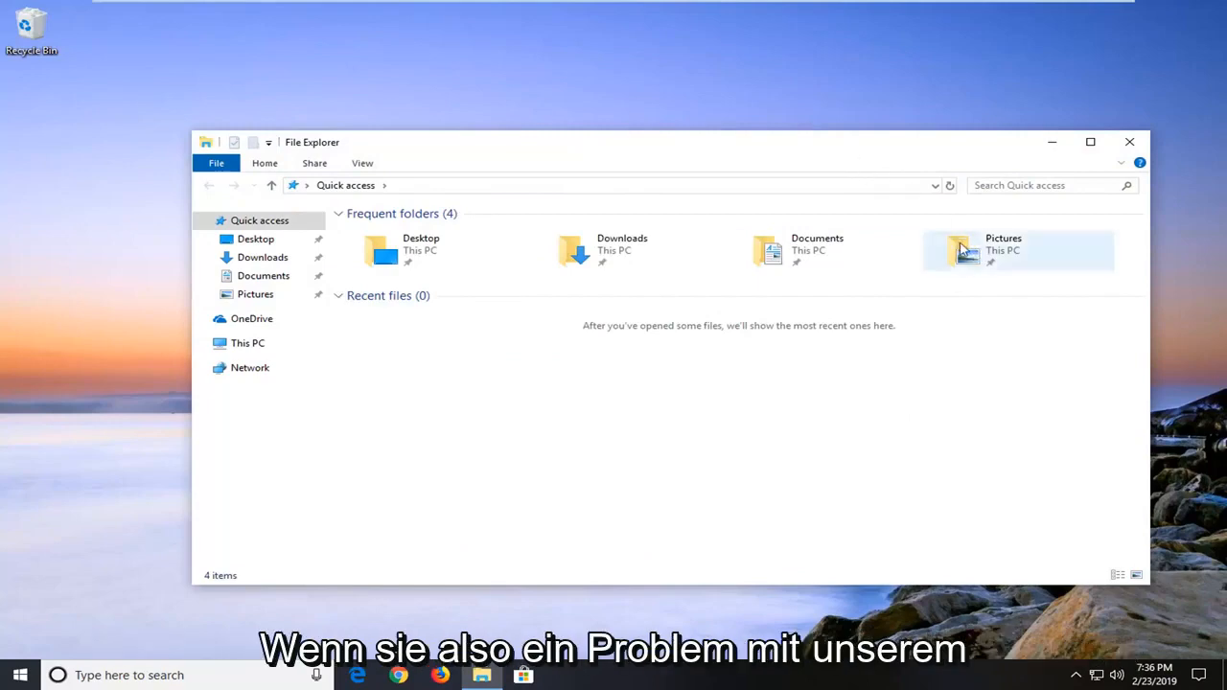
# Select the Pictures folder among the Quick access frequent folders.
pyautogui.click(1005, 249)
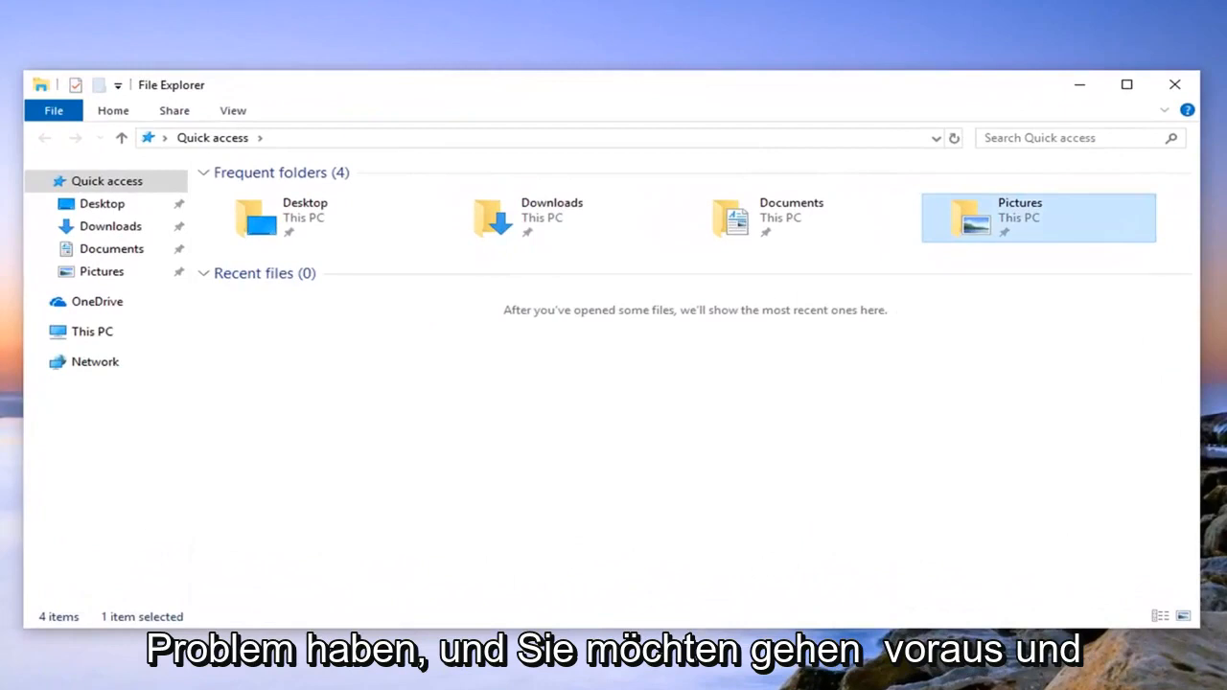
pyautogui.moveTo(1004, 230)
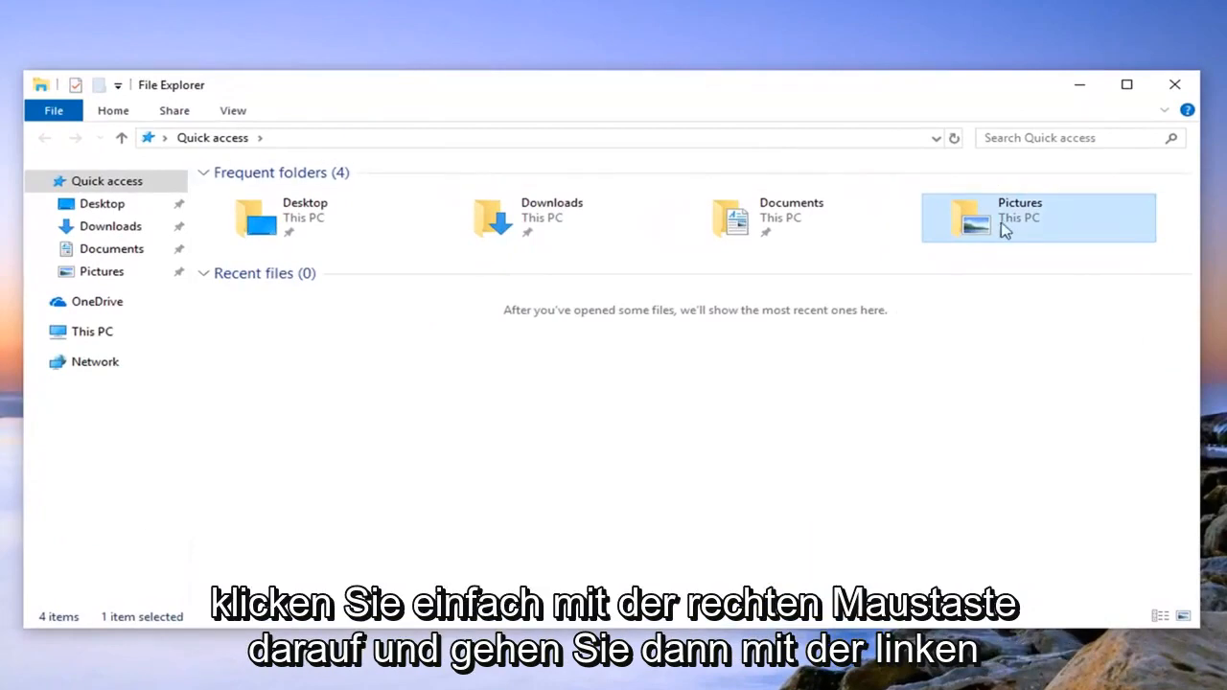
pyautogui.moveTo(1070, 487)
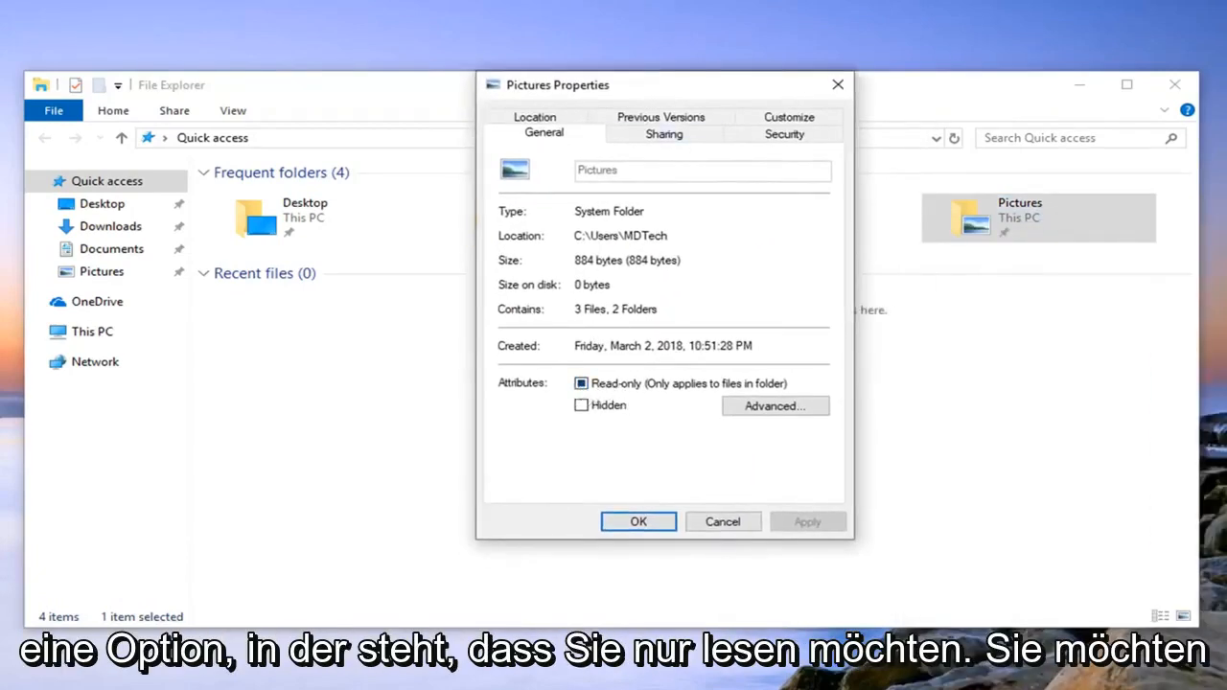
# Clear the Read-only checkbox on the Pictures Properties General tab.
pyautogui.click(581, 384)
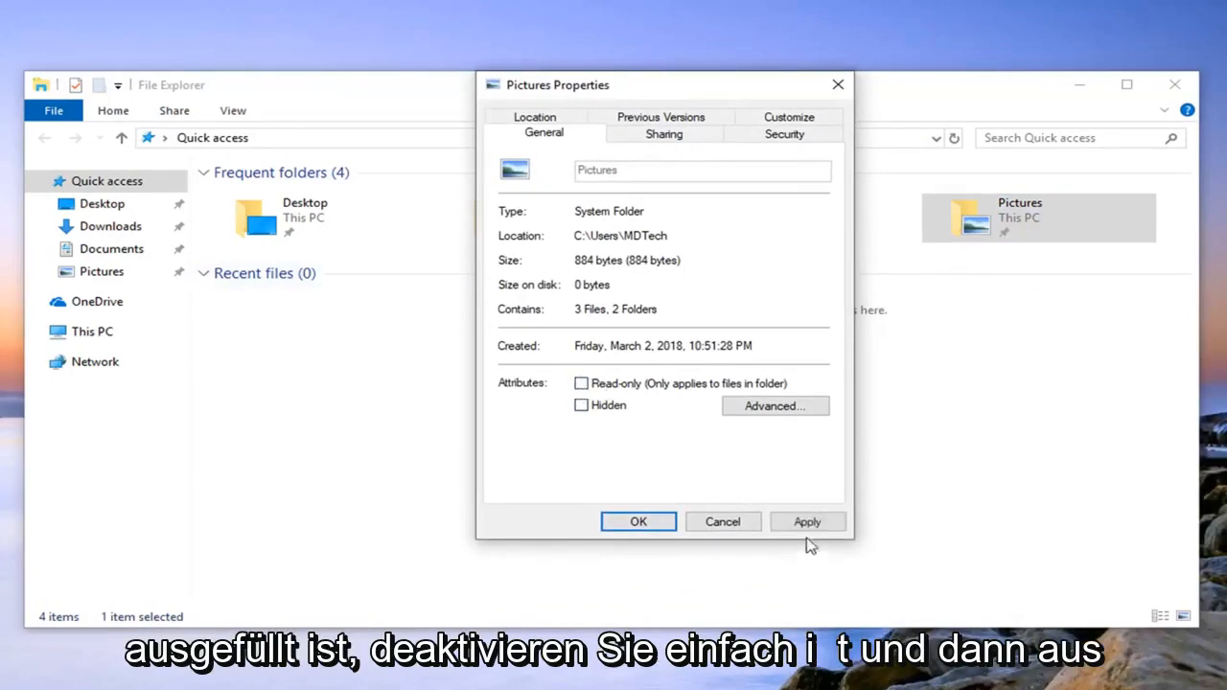
# Apply the Read-only removal to Pictures, its subfolders and files, and confirm with OK.
pyautogui.click(805, 521)
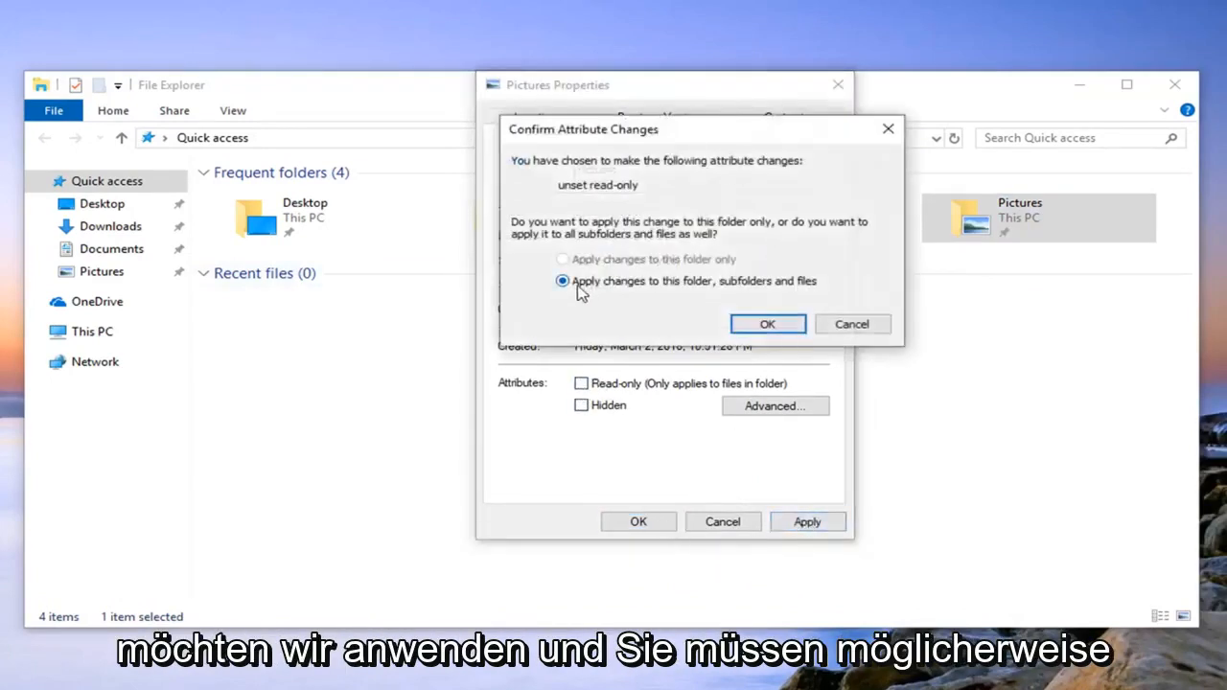
pyautogui.moveTo(700, 291)
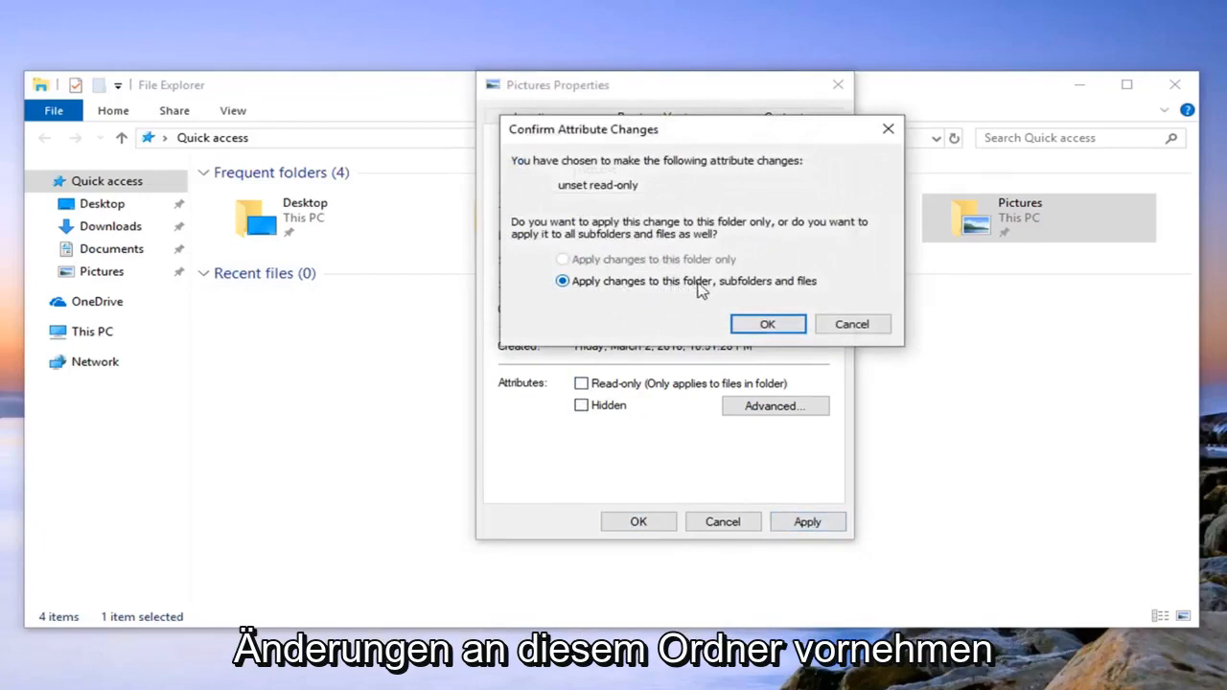
pyautogui.click(766, 322)
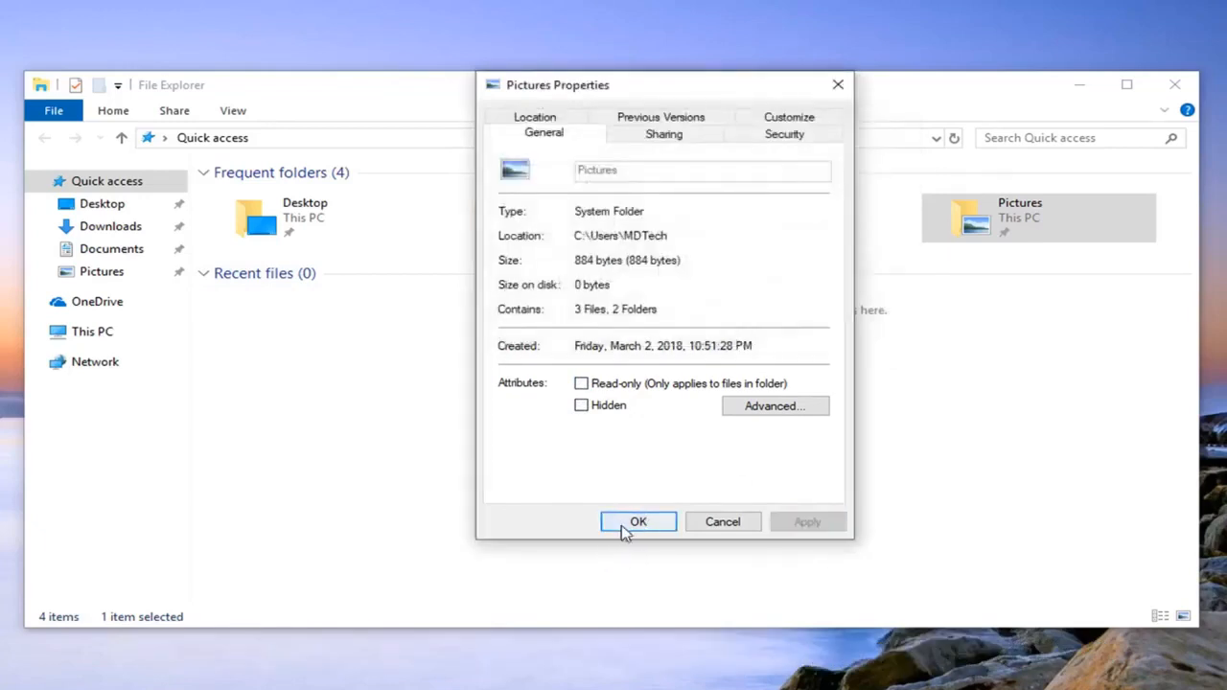
pyautogui.click(638, 522)
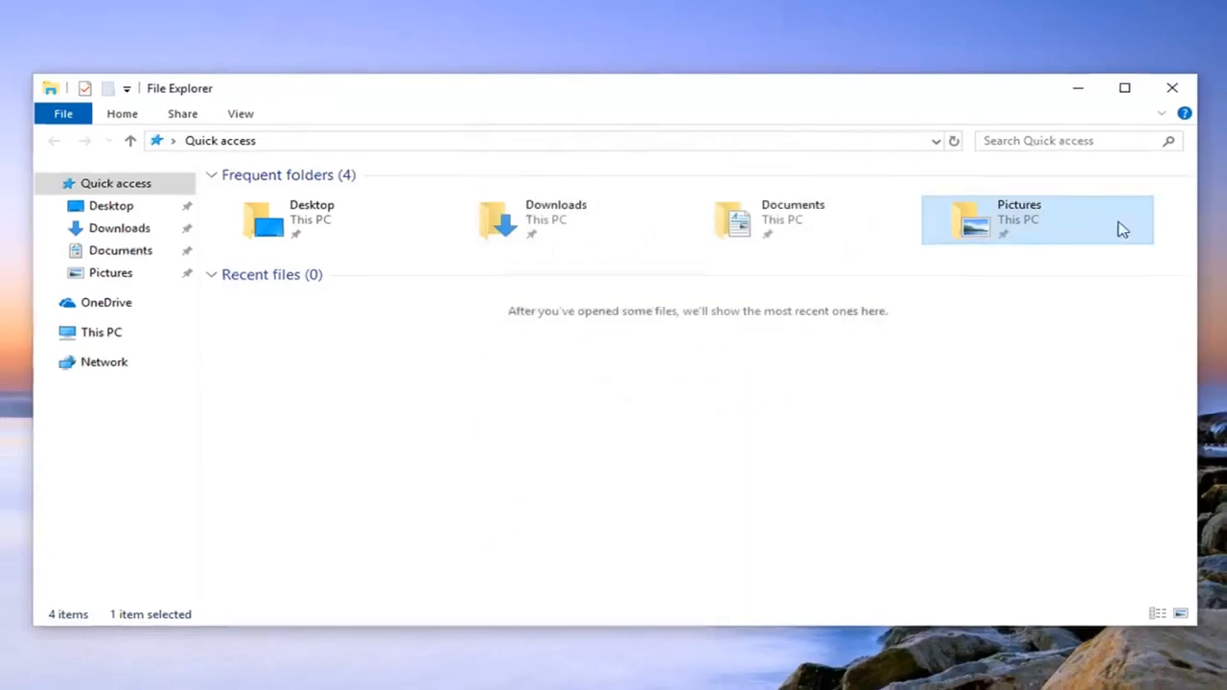